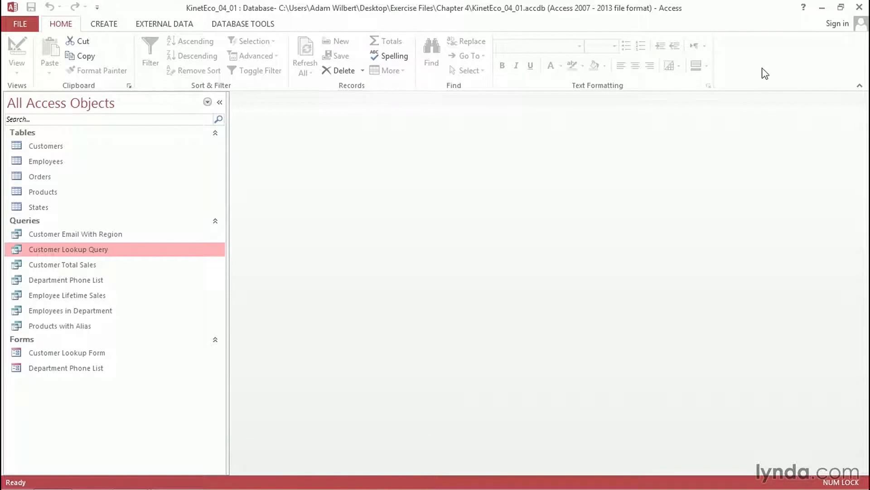
mouse_move(125, 255)
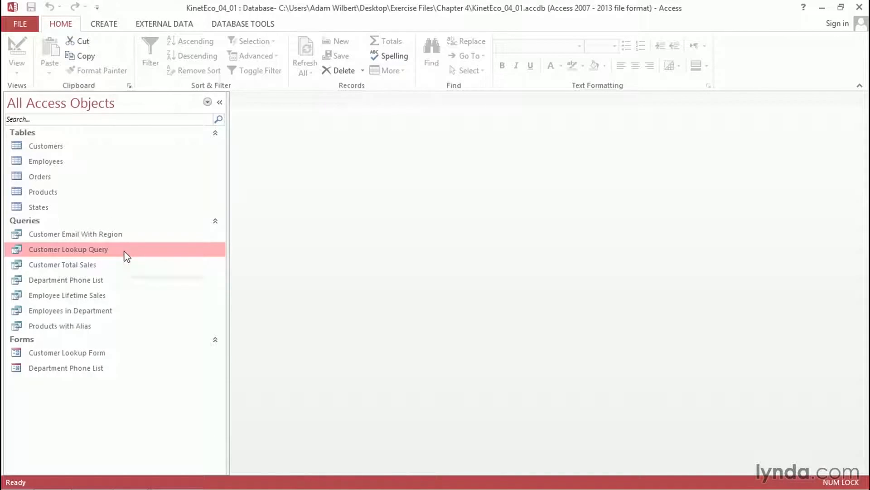
Open Customer Lookup Query in Design View from the Navigation Pane.
right_click(69, 249)
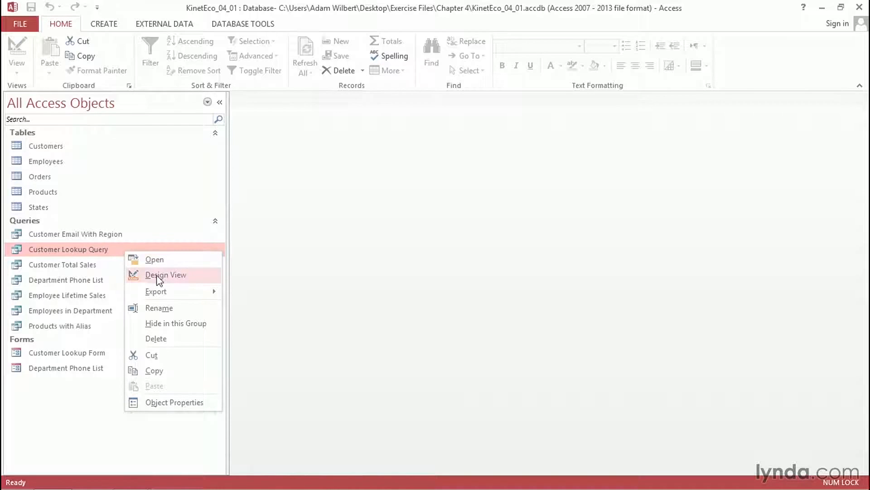
click(165, 274)
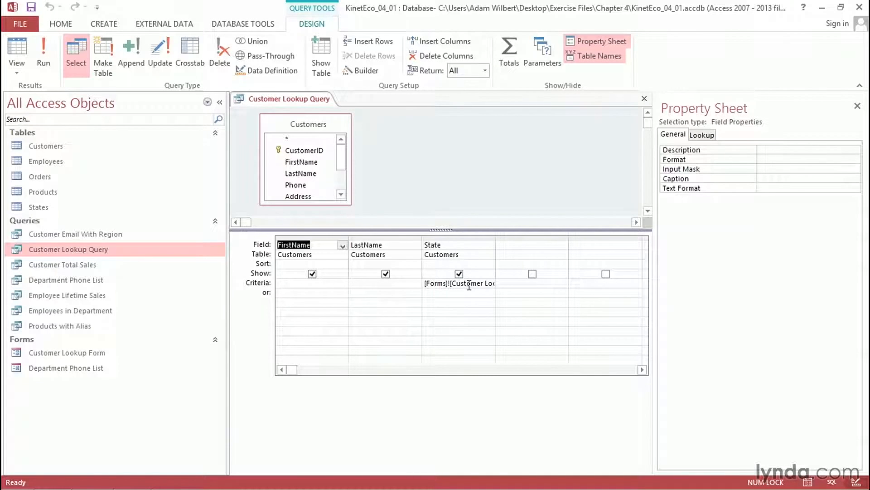
Delete the State field's existing criteria expression in the Zoom box and confirm.
right_click(459, 283)
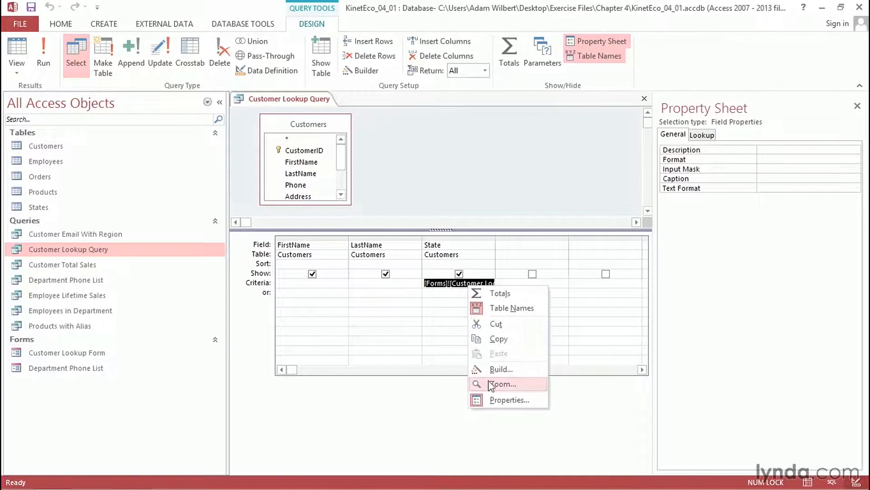
click(501, 383)
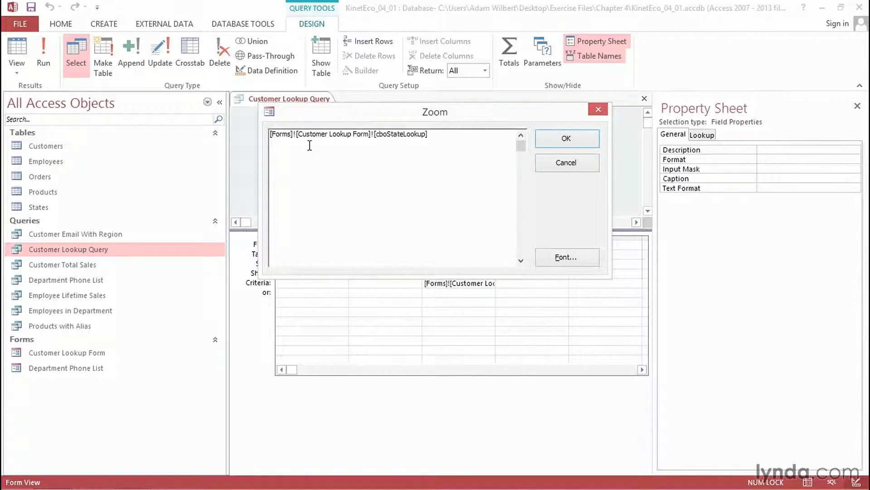
mouse_move(361, 145)
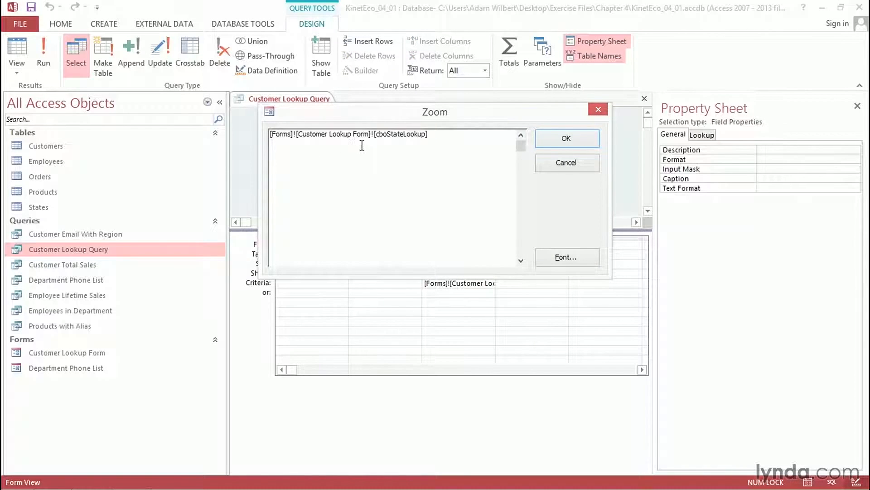
mouse_move(381, 146)
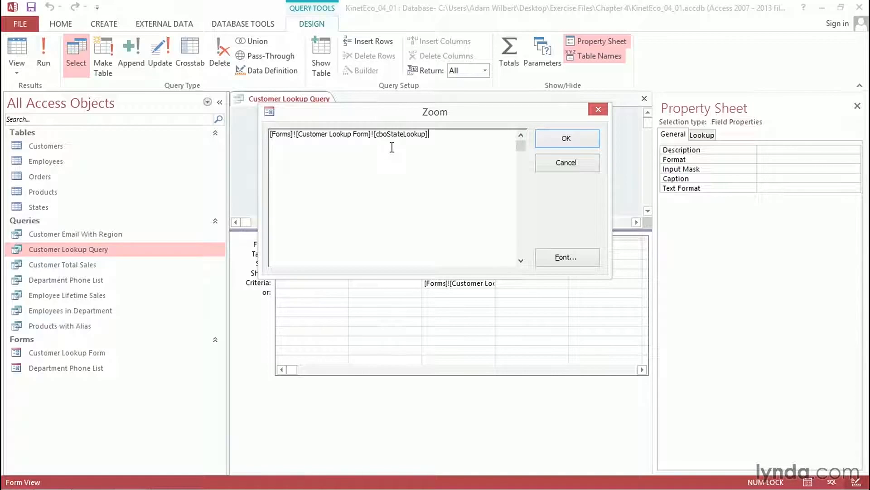
click(565, 138)
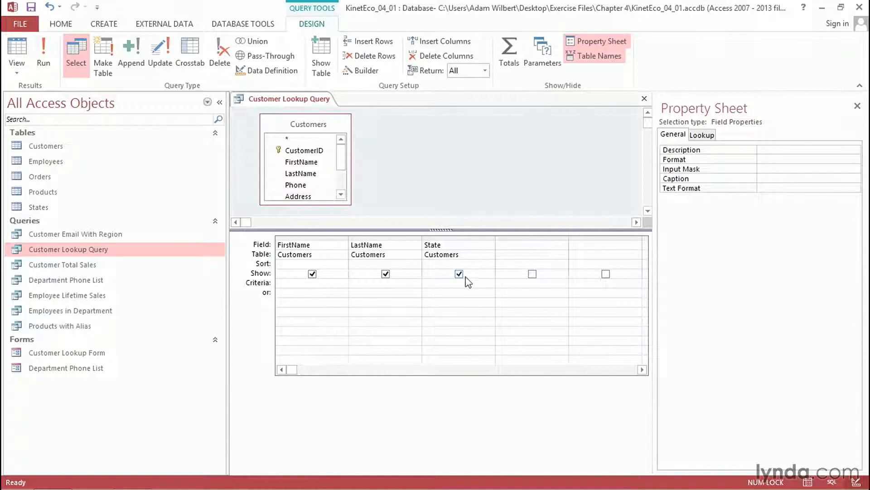
Launch Expression Builder for the empty State criteria and expand the Functions group.
right_click(459, 283)
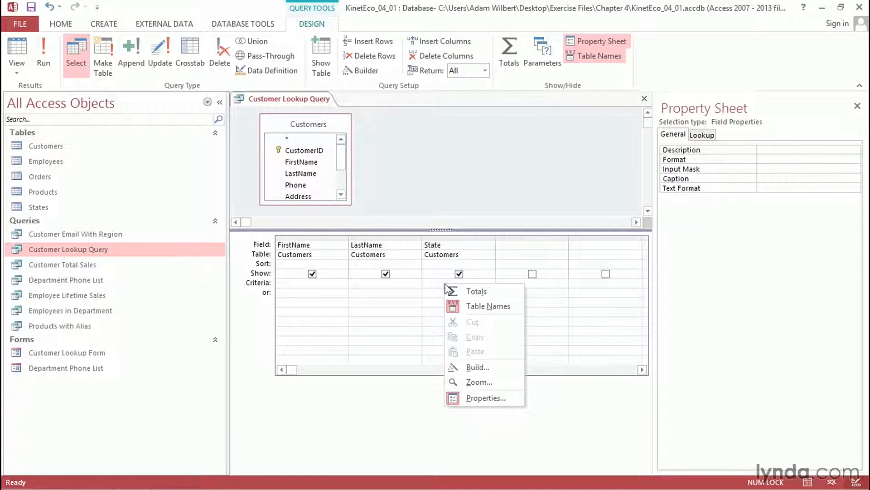
mouse_move(499, 374)
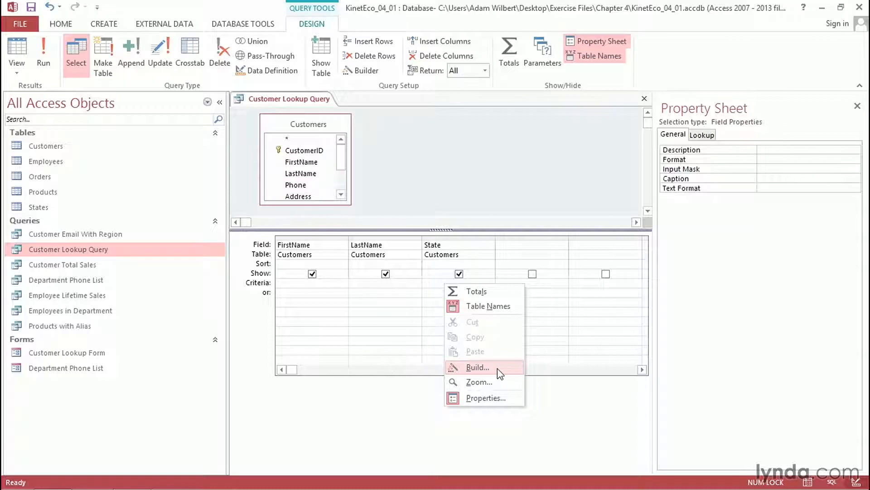
click(479, 366)
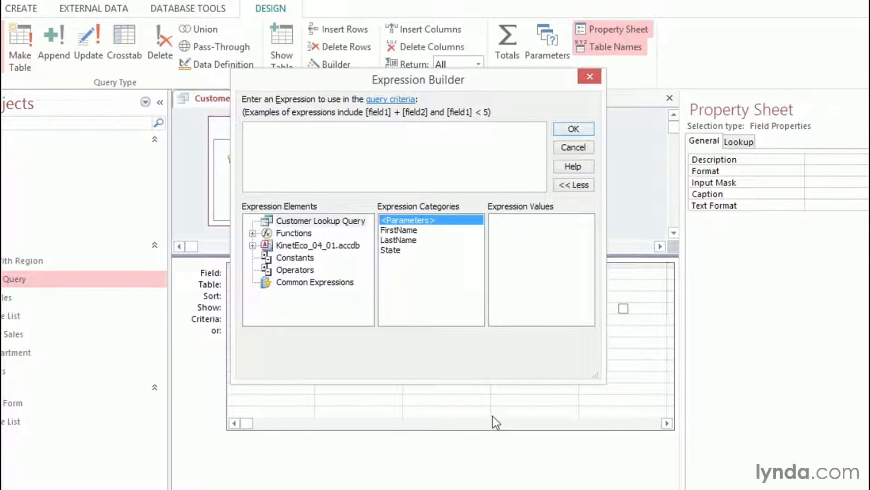
mouse_move(355, 170)
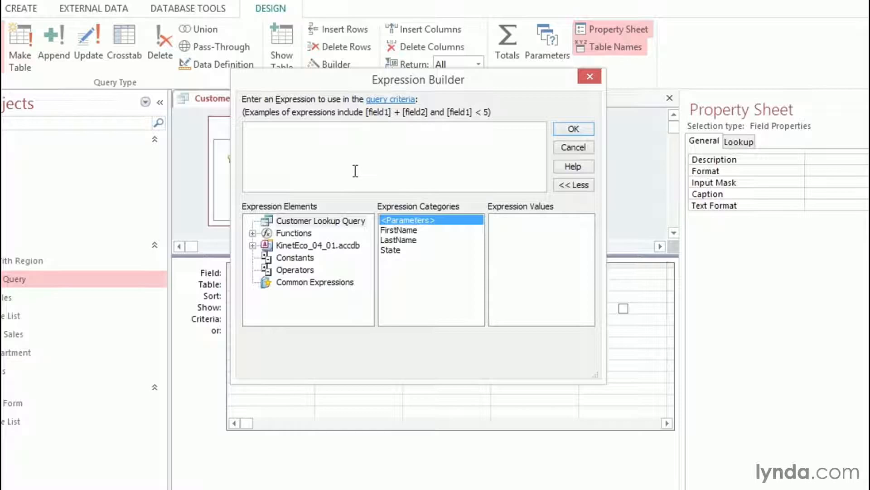
mouse_move(341, 306)
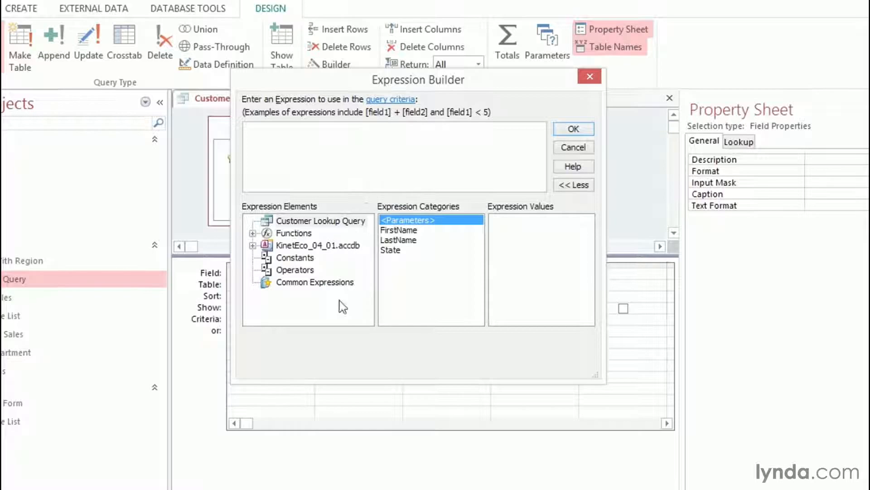
click(320, 220)
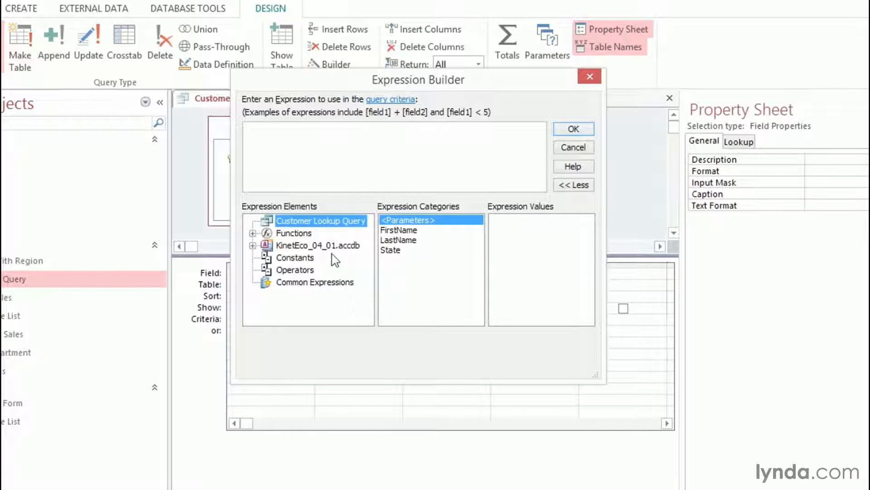
mouse_move(304, 258)
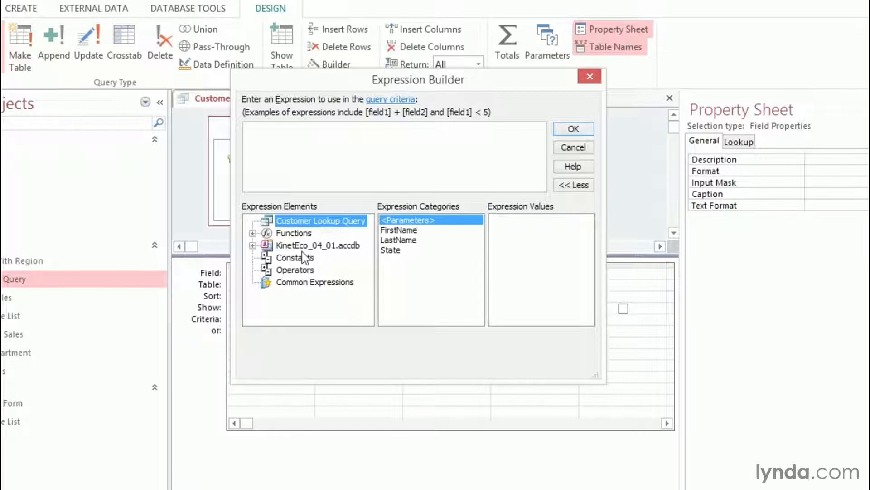
mouse_move(297, 257)
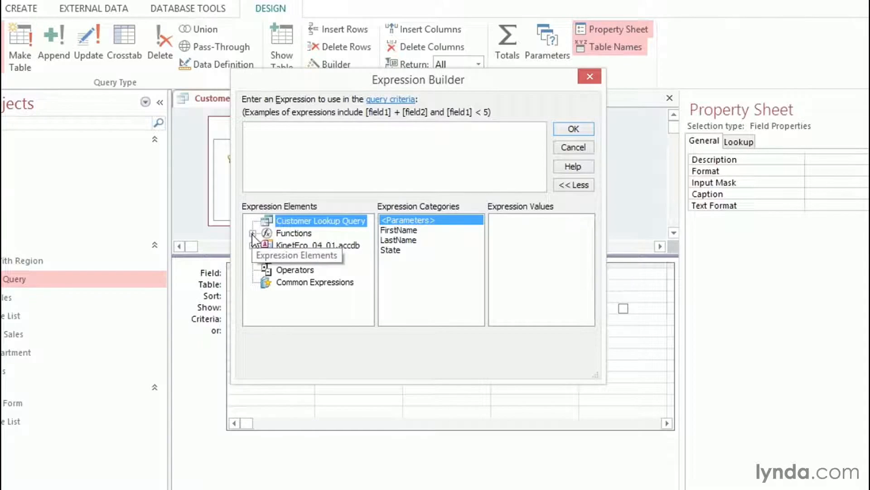
click(254, 233)
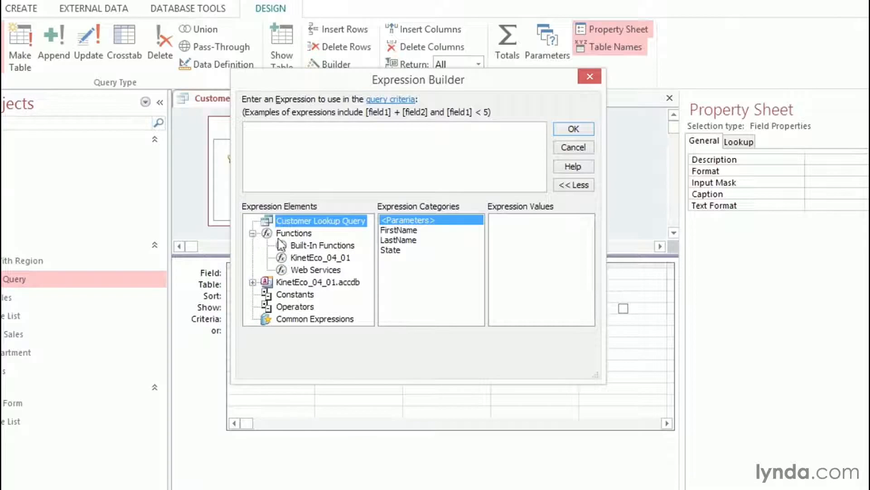
mouse_move(302, 265)
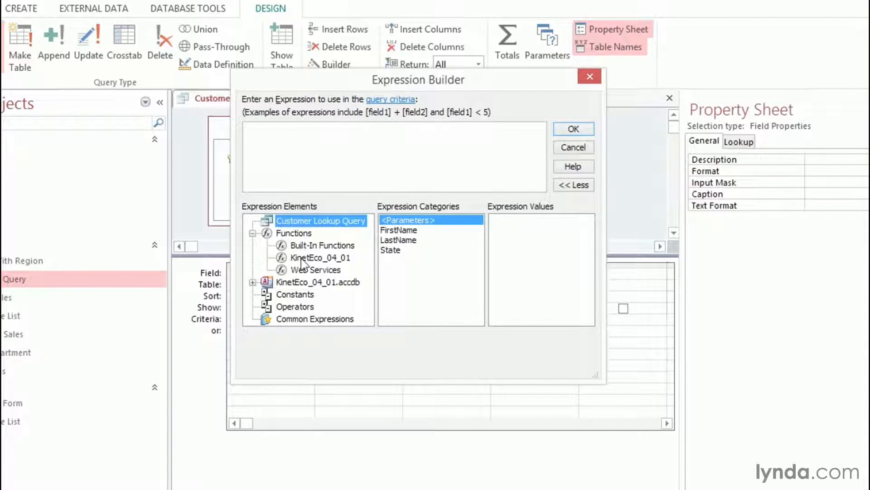
Browse Built-In Functions to Date/Time and read the Date, Day and Hour descriptions.
click(322, 245)
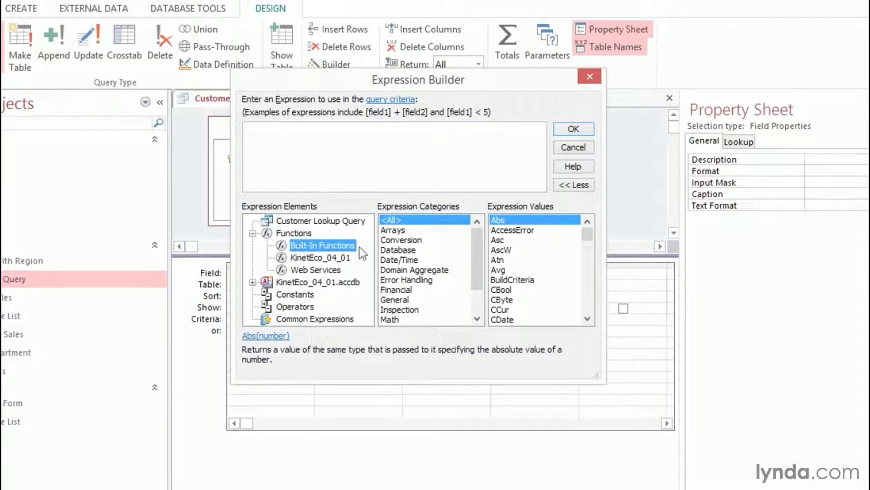
mouse_move(428, 255)
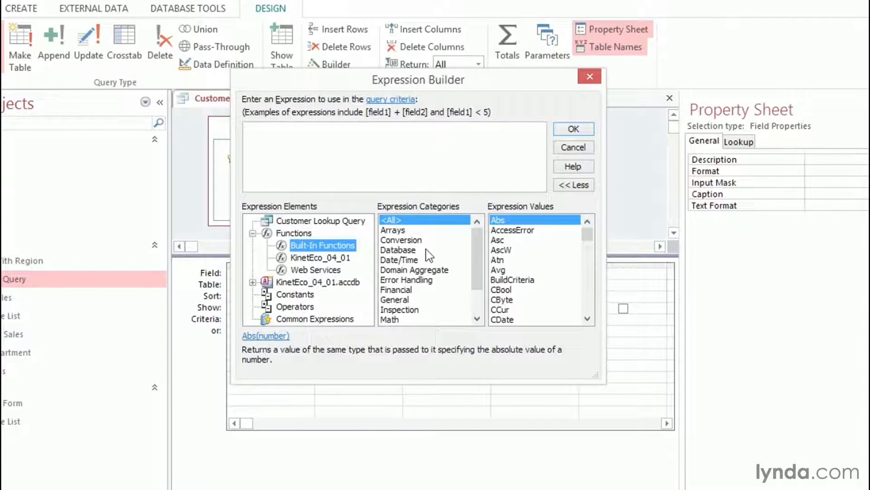
mouse_move(398, 239)
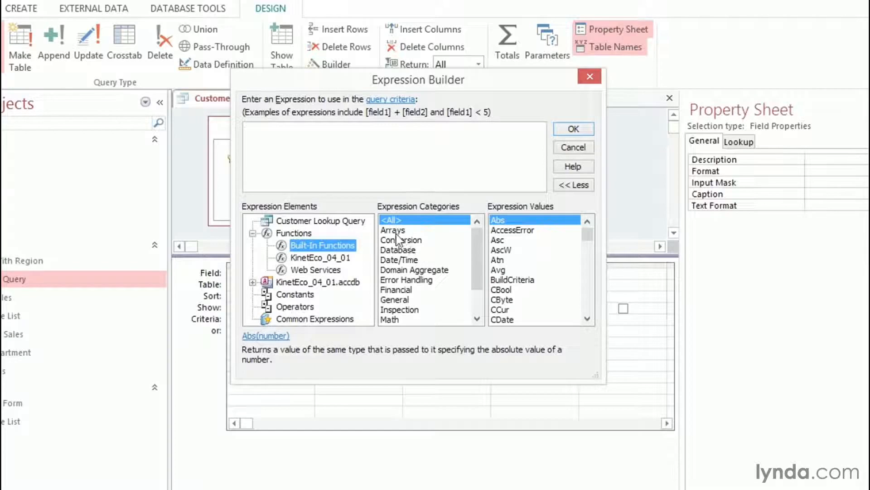
click(393, 229)
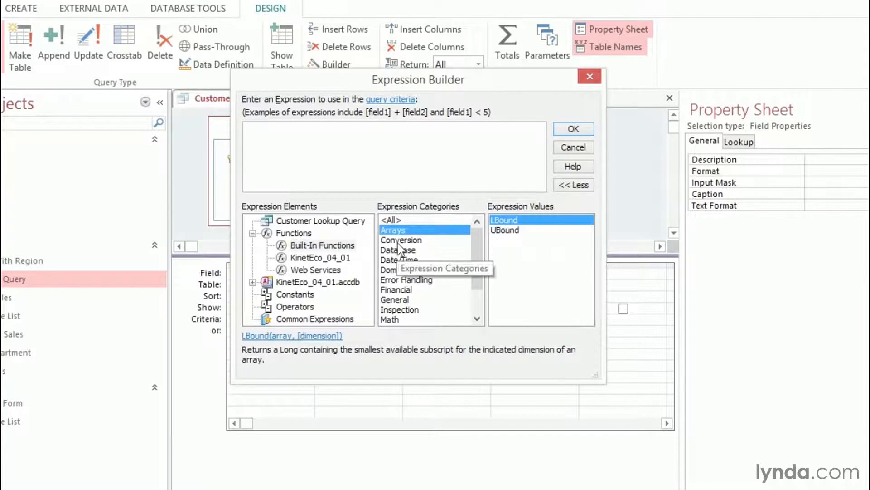
click(401, 239)
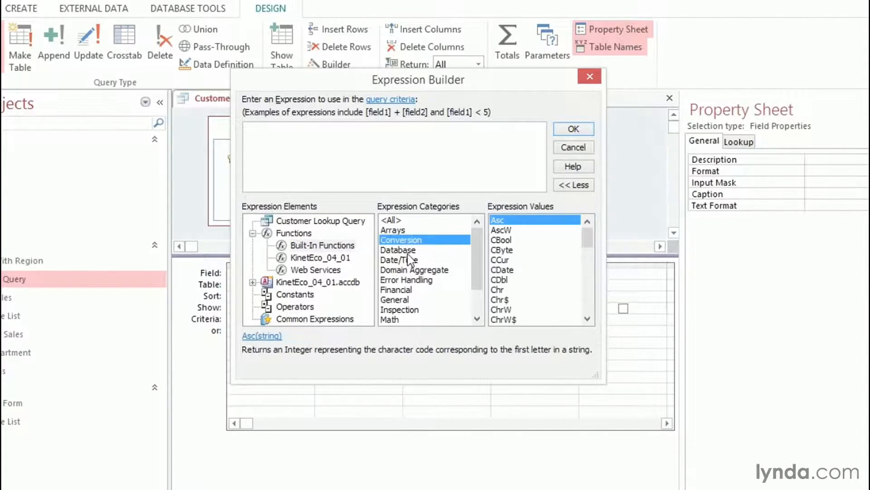
click(399, 259)
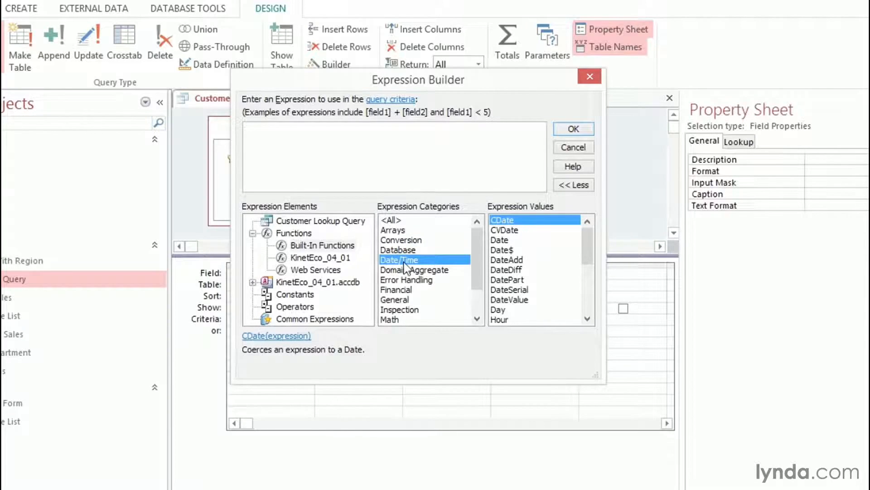
mouse_move(547, 250)
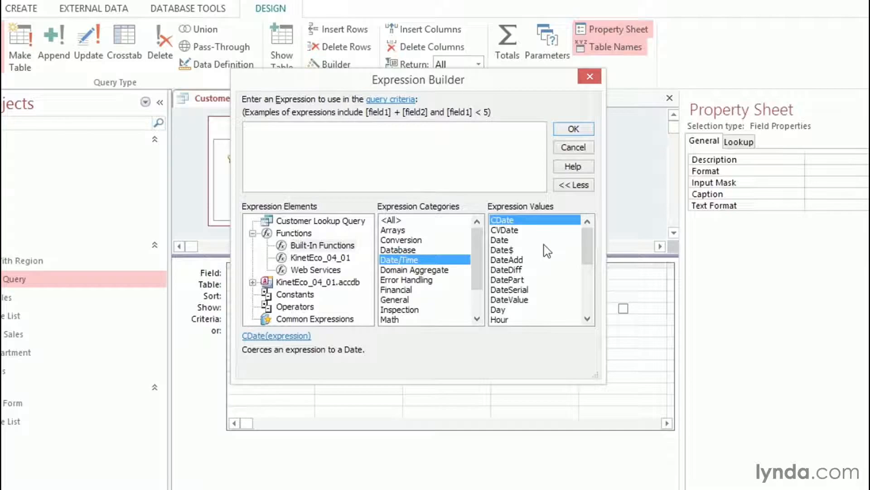
mouse_move(453, 264)
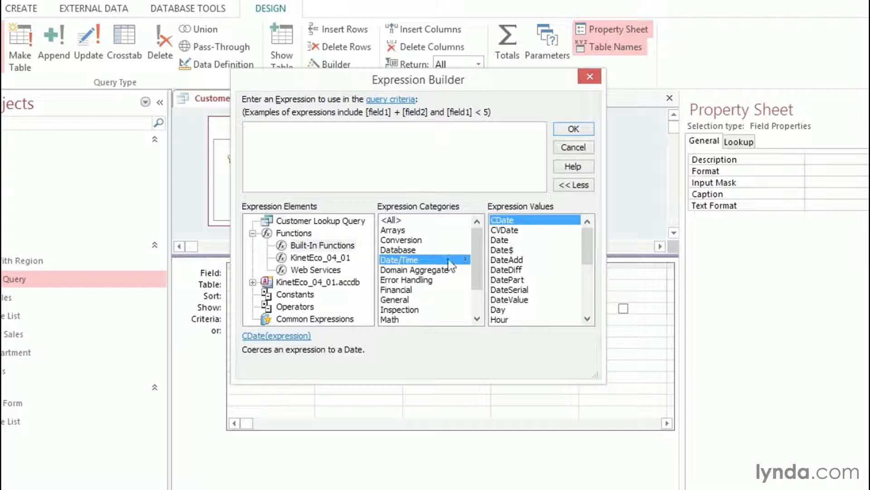
click(500, 240)
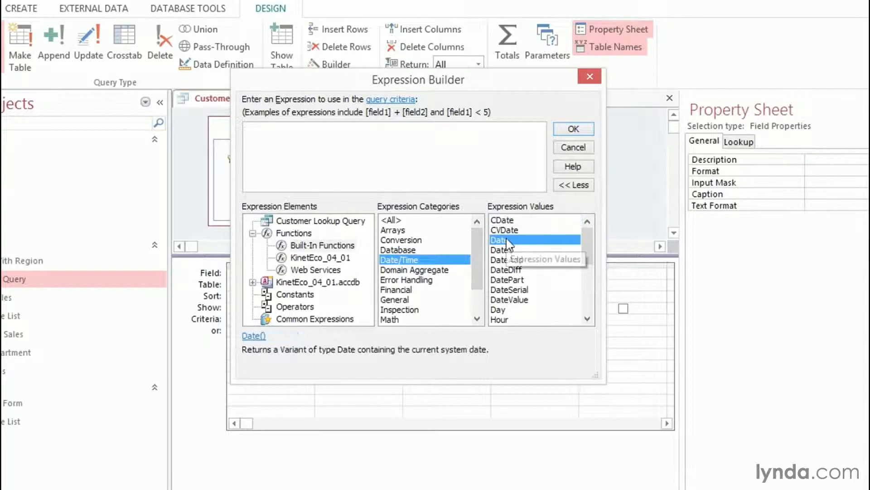
click(498, 309)
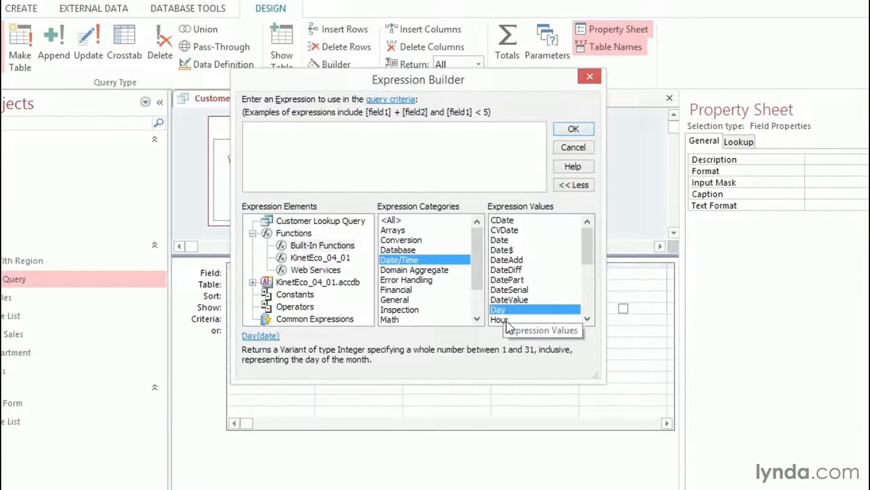
click(508, 319)
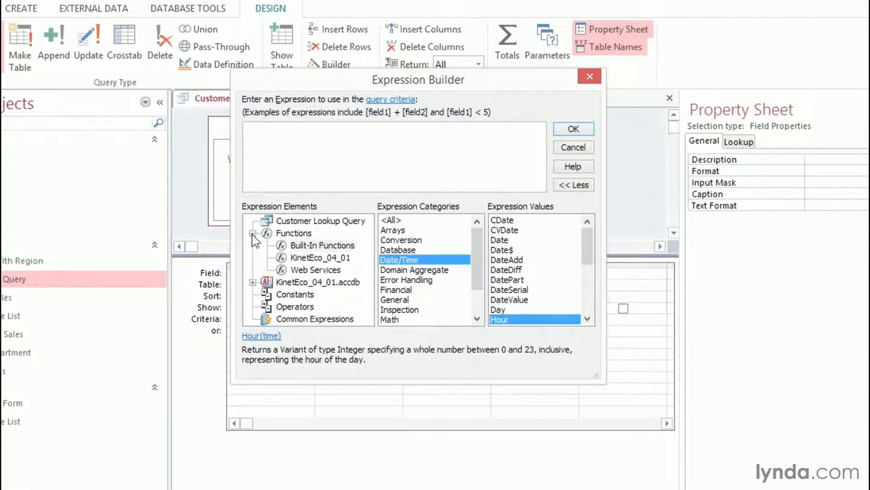
Expand KinetEco_04_01.accdb, then Forms, then All Forms to list Customer Lookup Form.
click(253, 233)
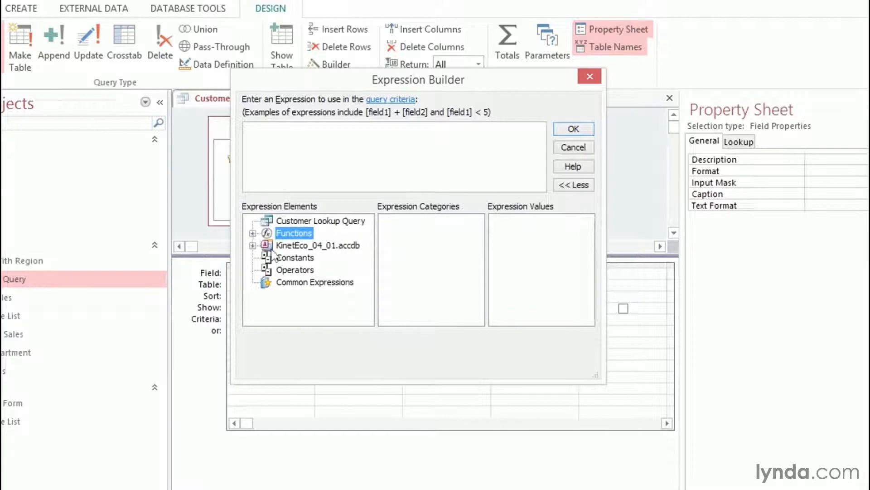
mouse_move(300, 255)
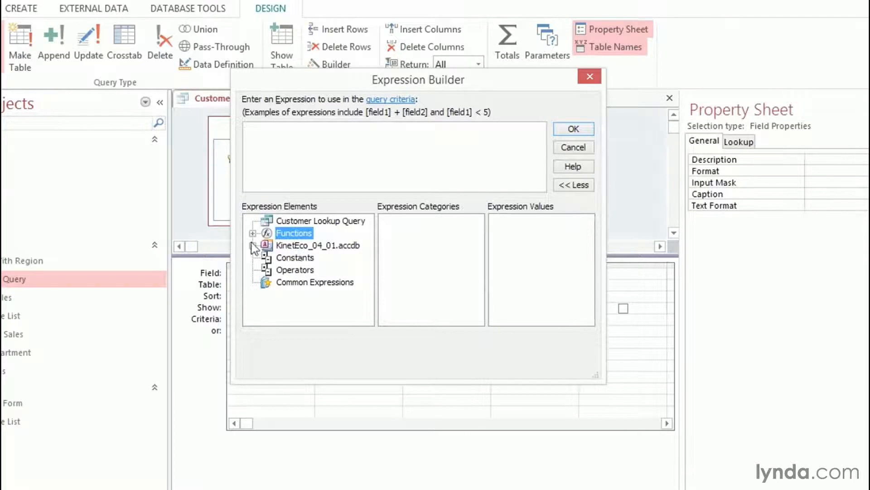
click(254, 245)
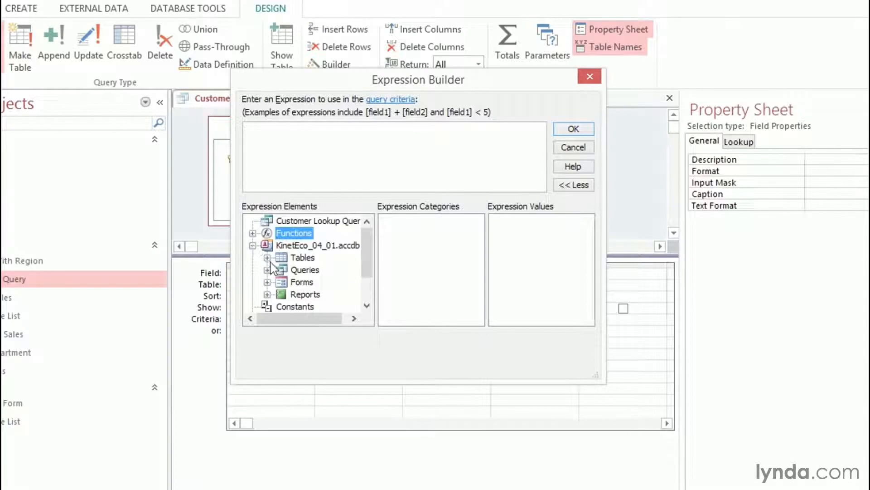
mouse_move(305, 267)
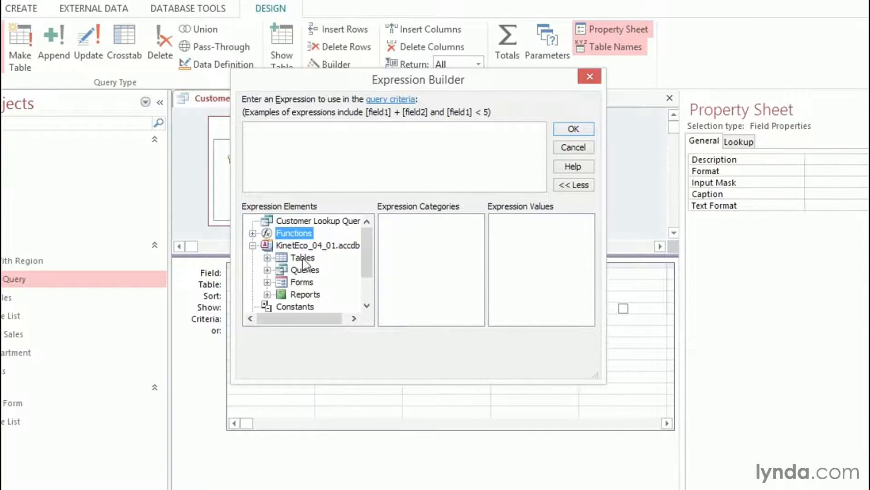
mouse_move(316, 303)
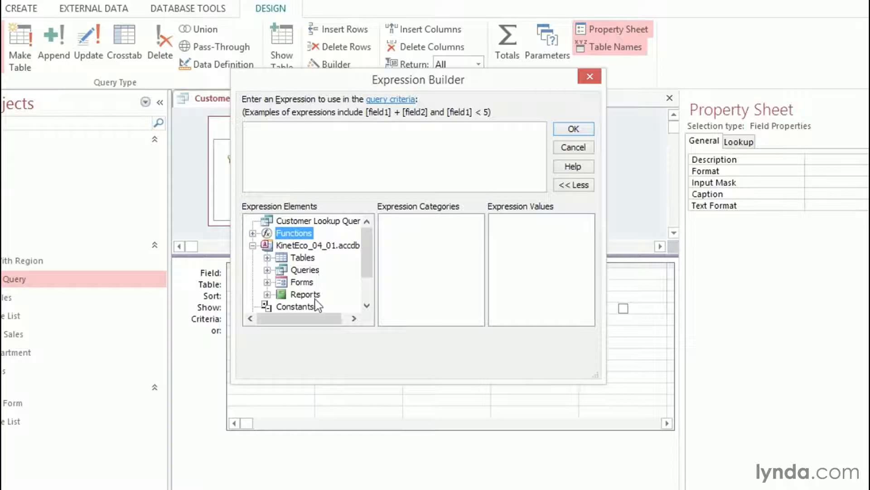
mouse_move(272, 291)
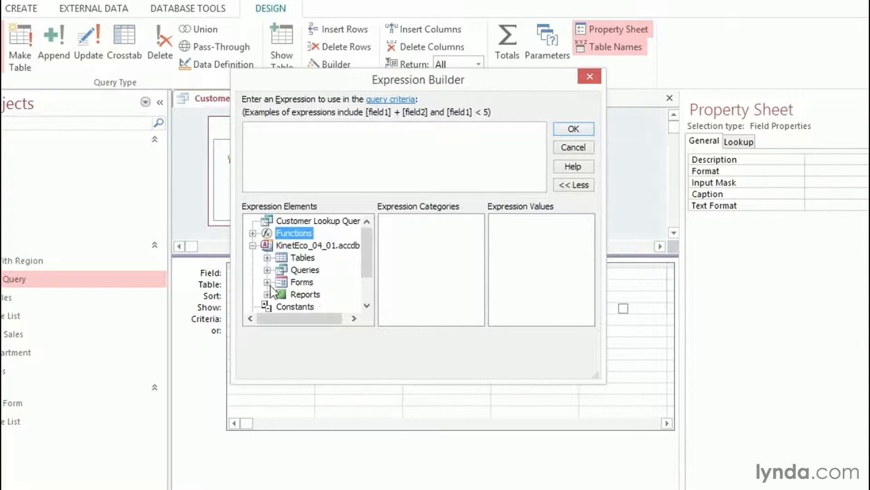
click(268, 281)
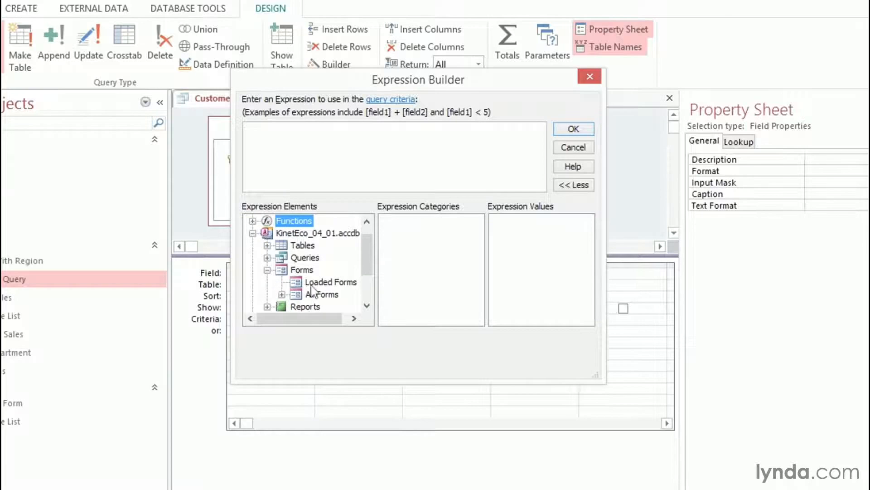
mouse_move(333, 289)
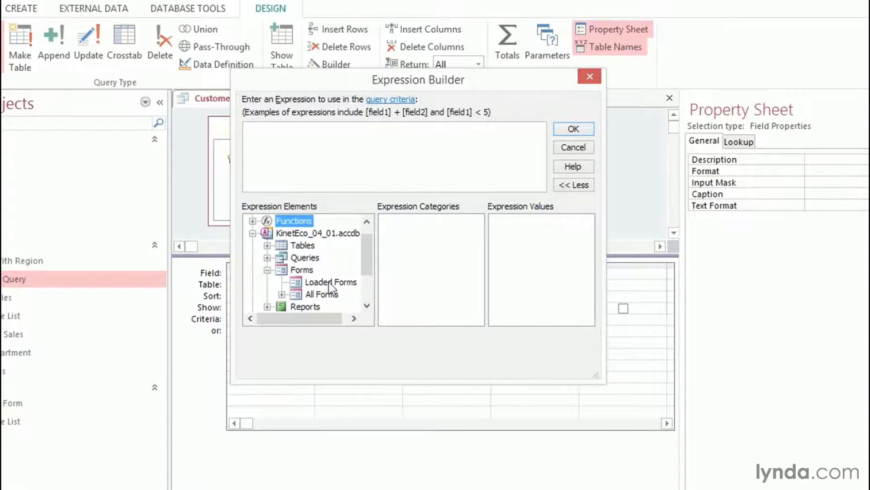
click(331, 281)
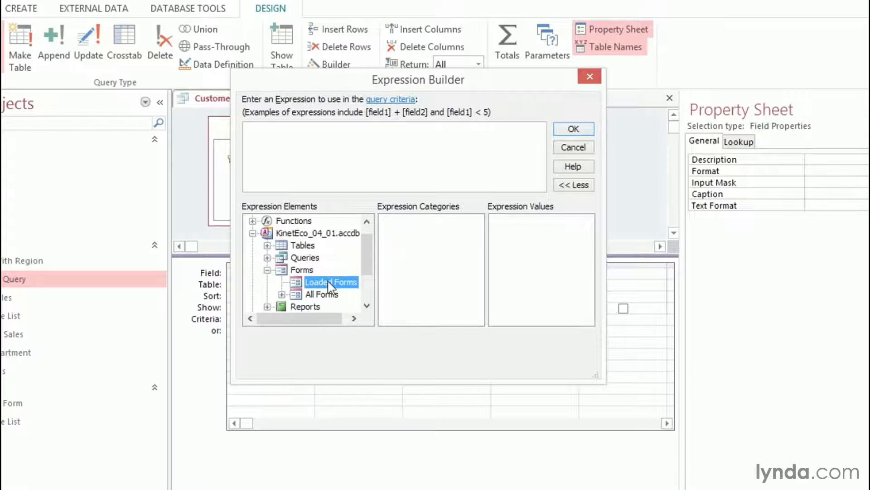
mouse_move(419, 283)
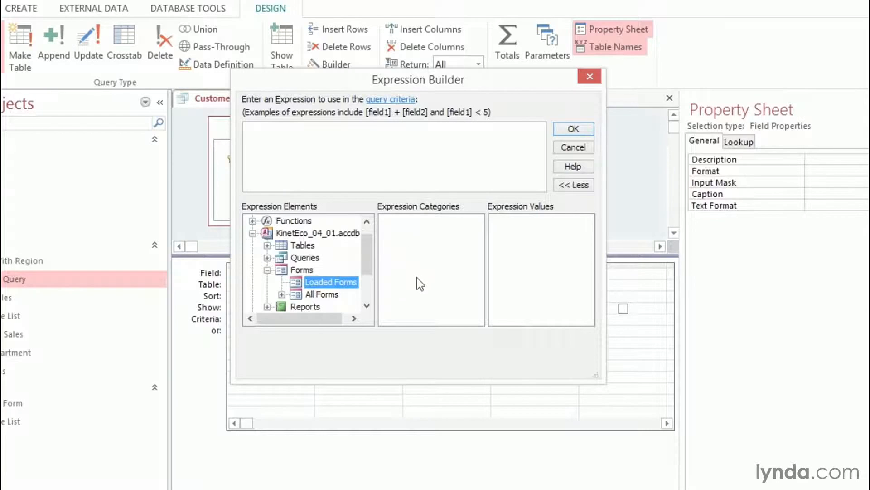
click(332, 294)
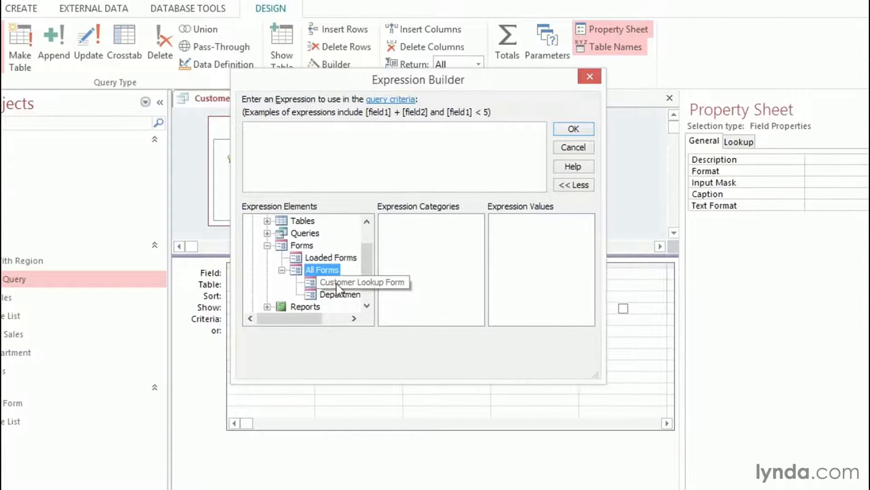
Select Customer Lookup Form and inspect its controls: Command2, Label4, Detail and cboStateLookup.
click(361, 281)
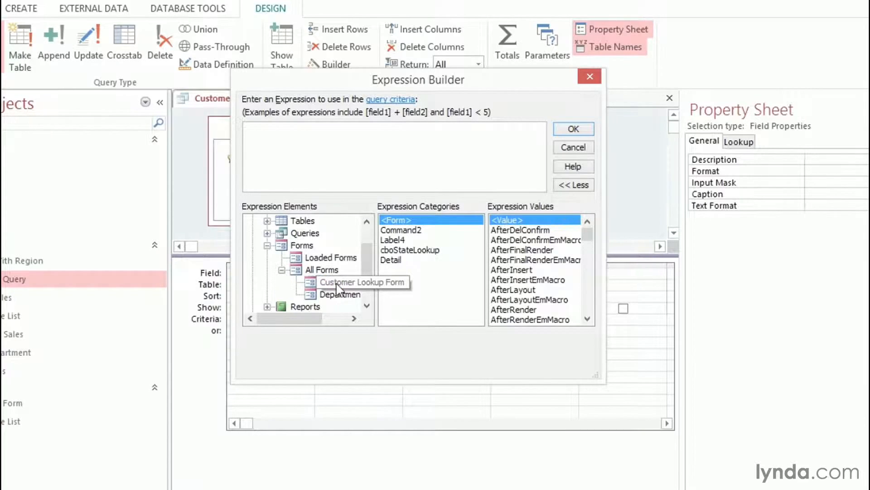
click(339, 281)
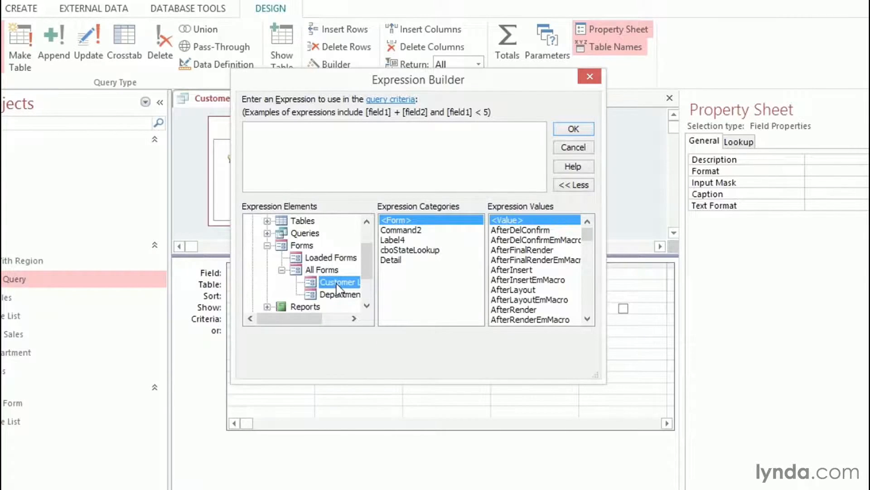
mouse_move(422, 296)
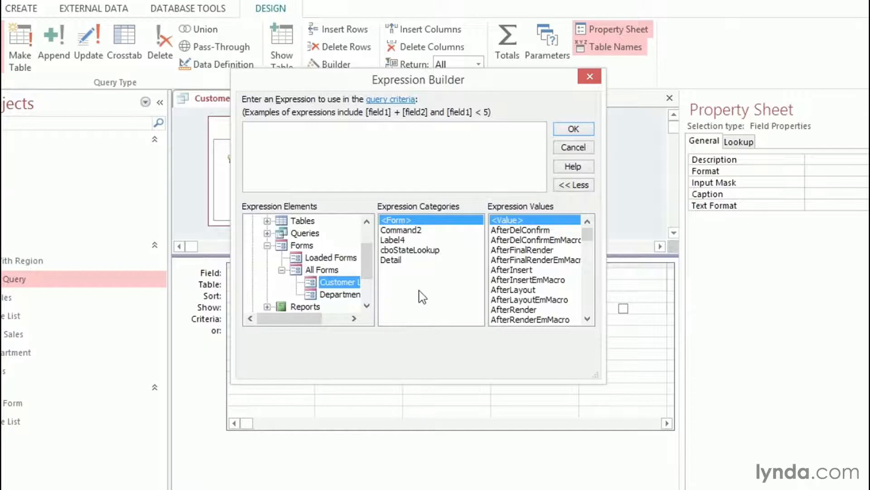
click(401, 230)
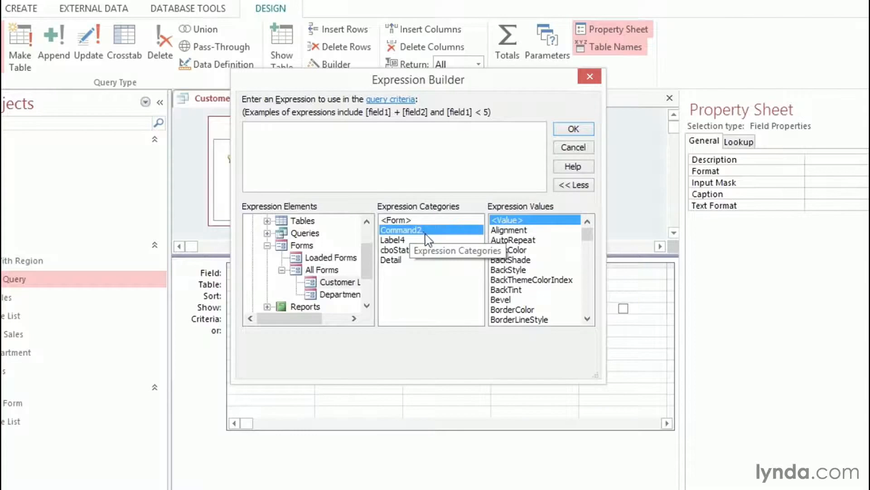
click(393, 239)
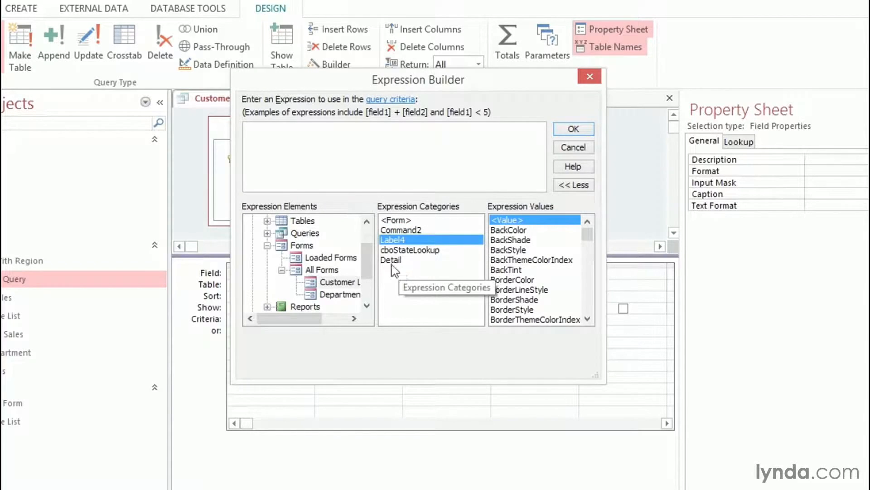
click(391, 260)
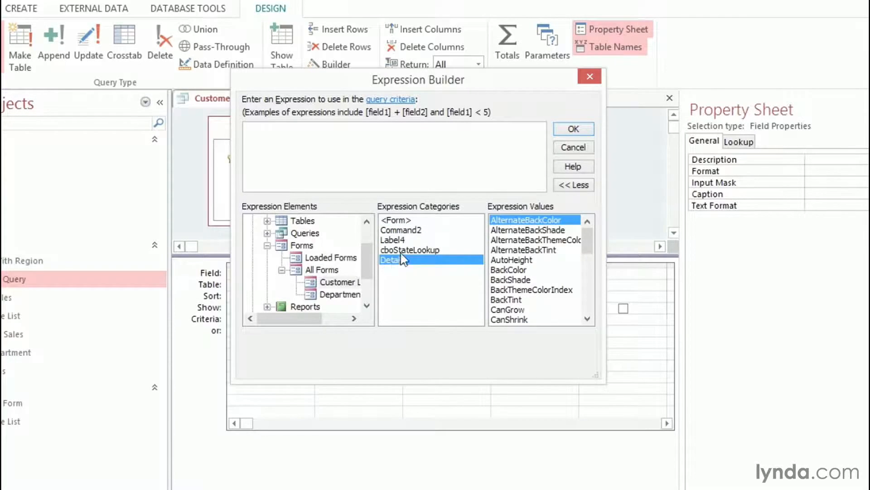
click(409, 250)
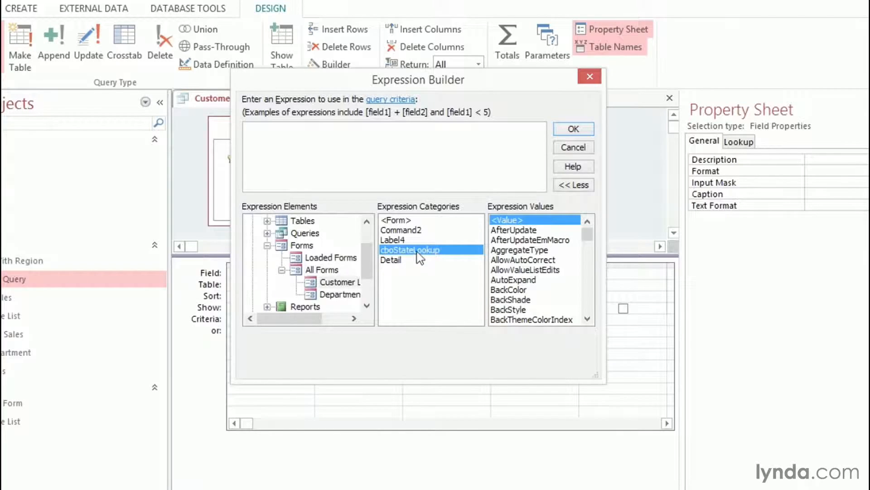
Insert cboStateLookup to form Forms![Customer Lookup Form]![cboStateLookup] in the expression box.
double_click(410, 249)
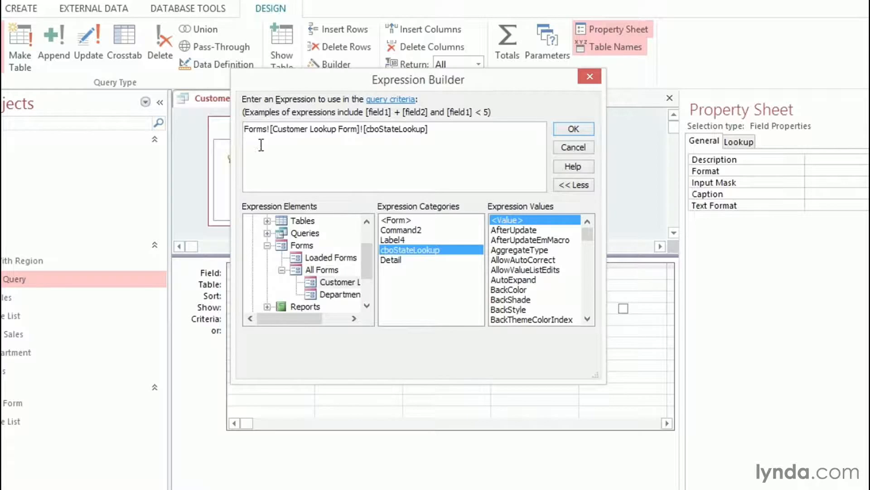
mouse_move(340, 143)
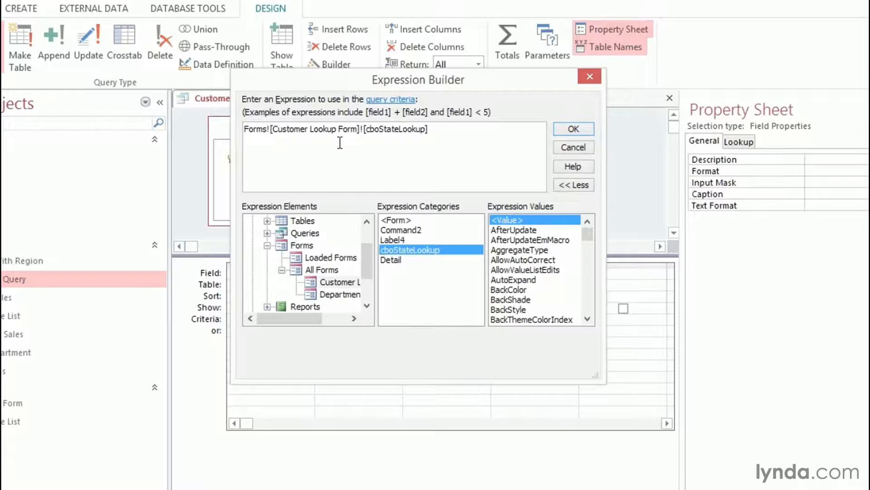
mouse_move(387, 144)
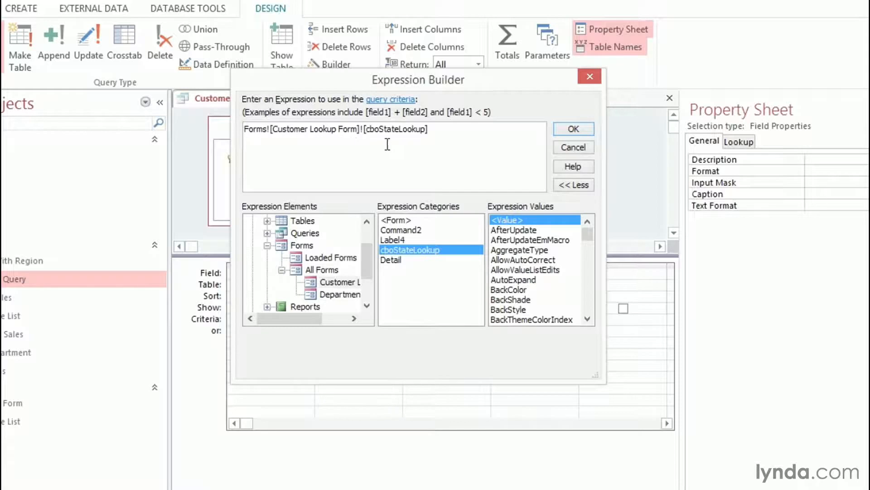
mouse_move(381, 142)
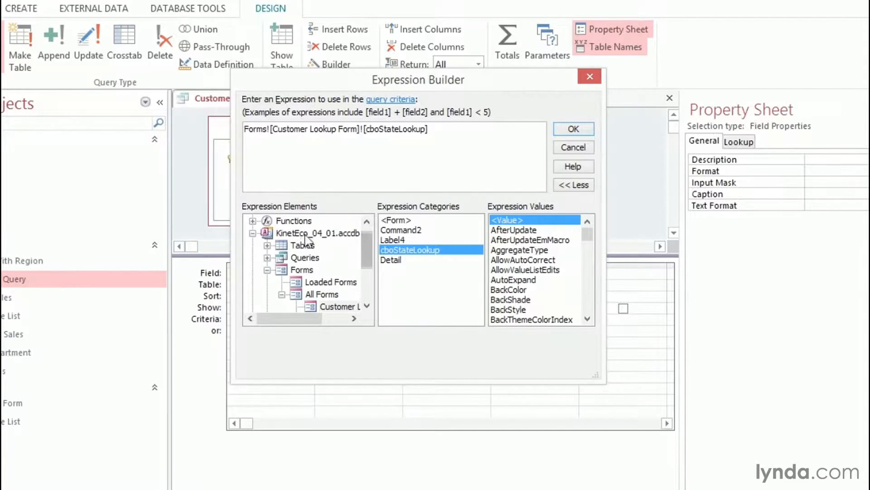
click(302, 269)
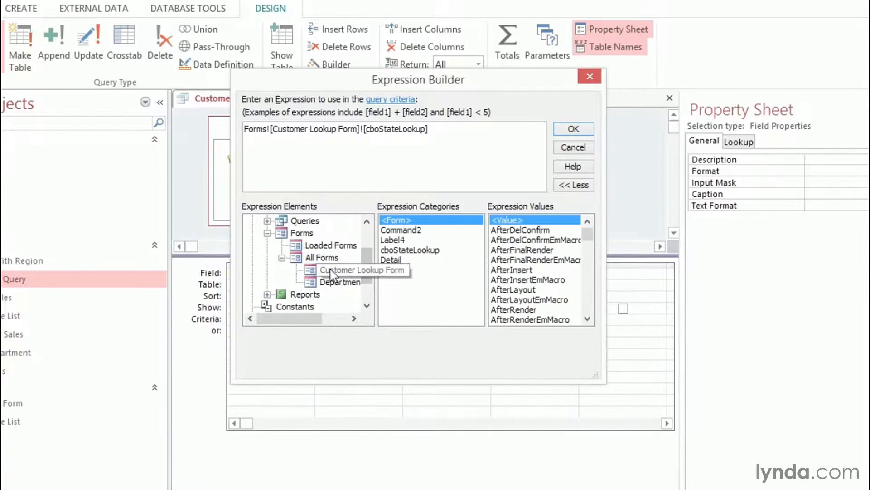
click(344, 269)
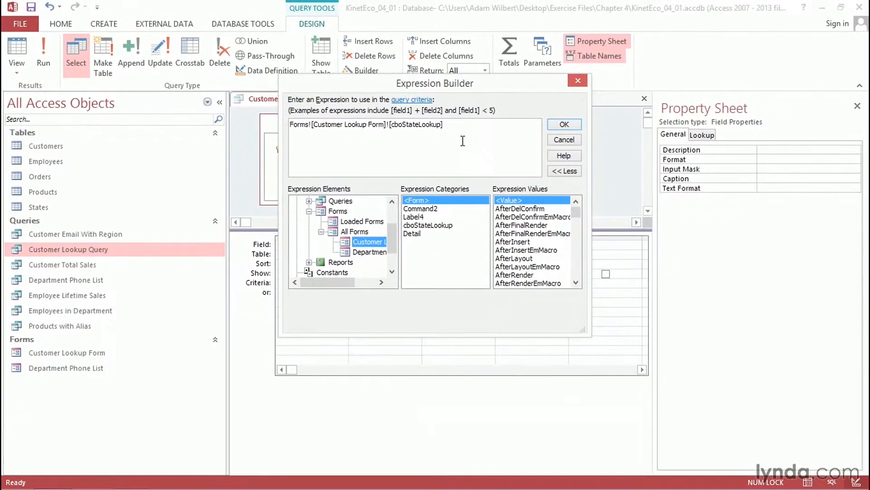
Accept the expression, run the query past the parameter prompt, and open Customer Lookup Form.
click(564, 124)
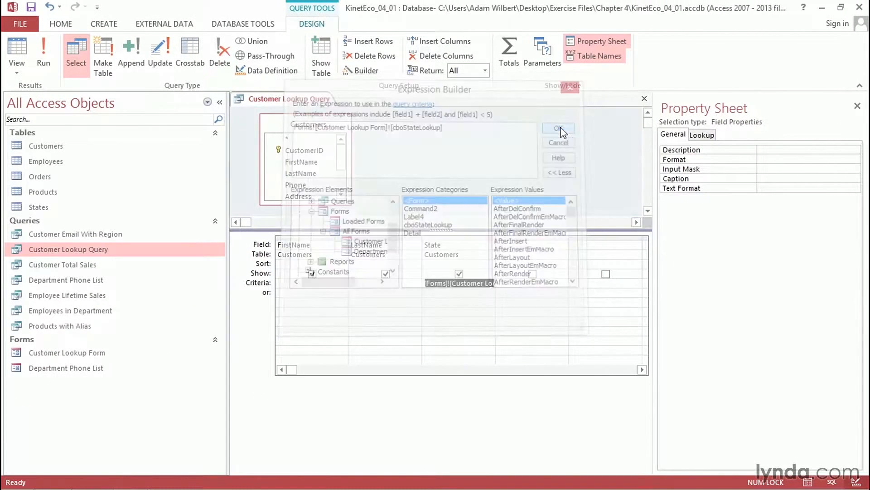
click(559, 128)
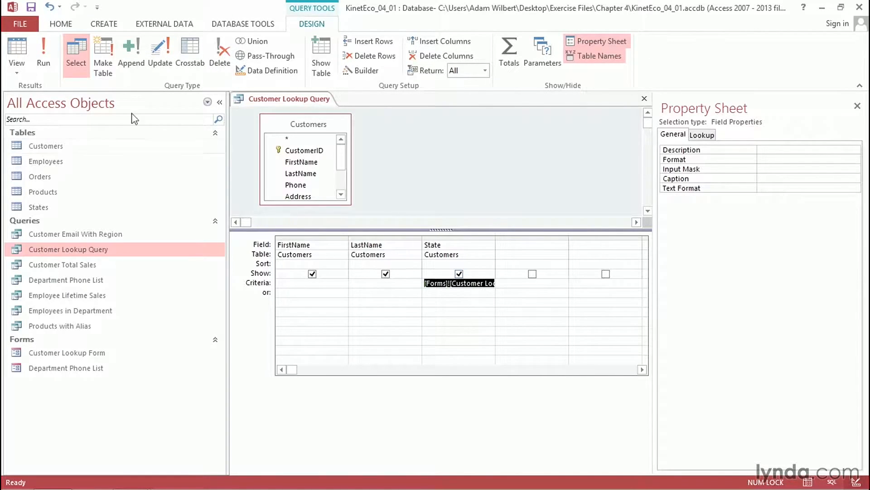
click(44, 50)
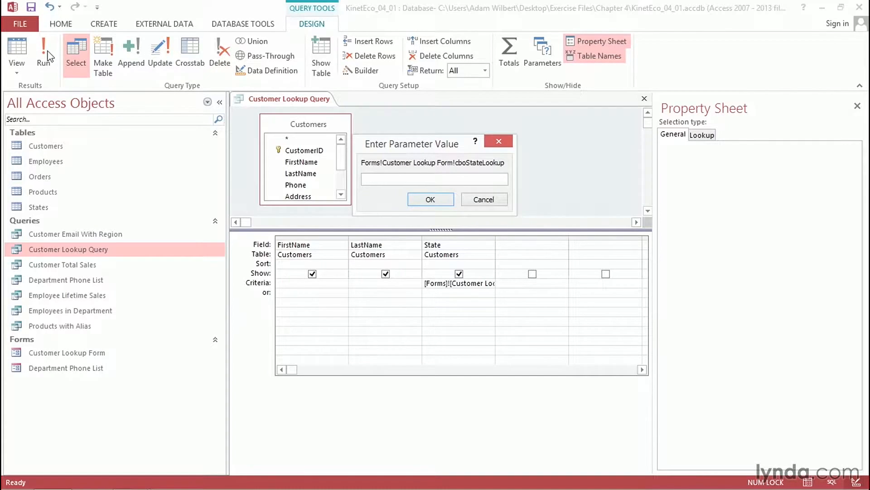
click(482, 199)
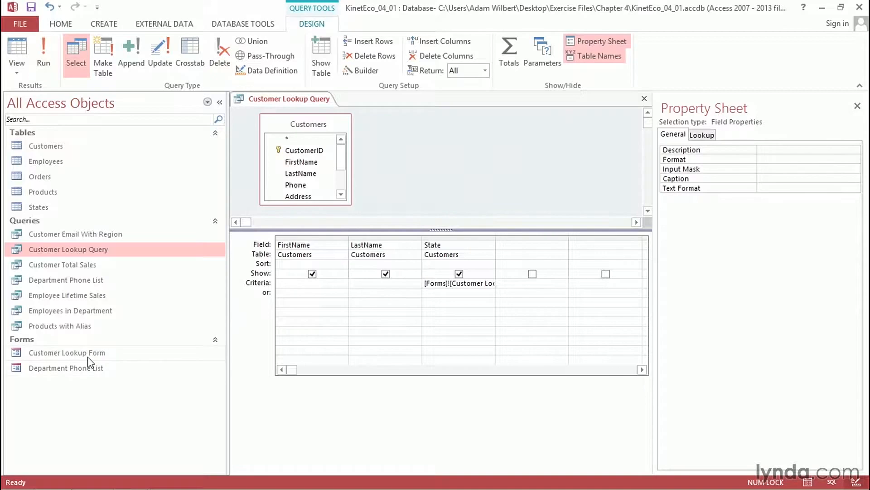
double_click(66, 353)
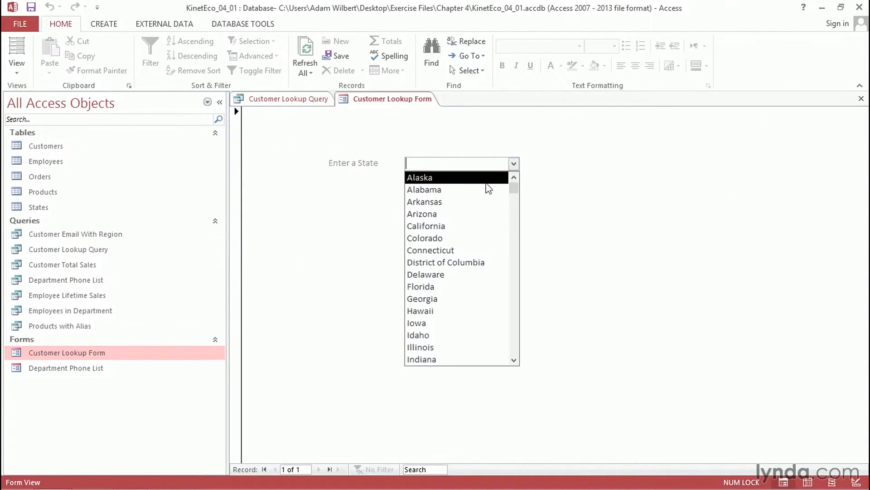